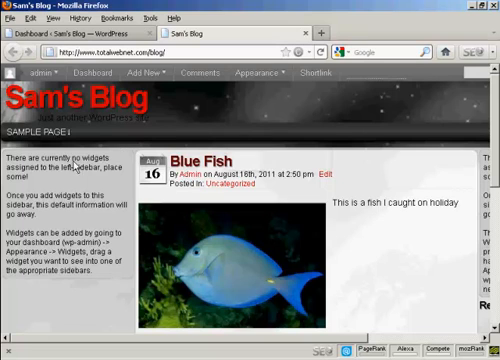
{"action": "mouse_move", "coordinate": [78, 313]}
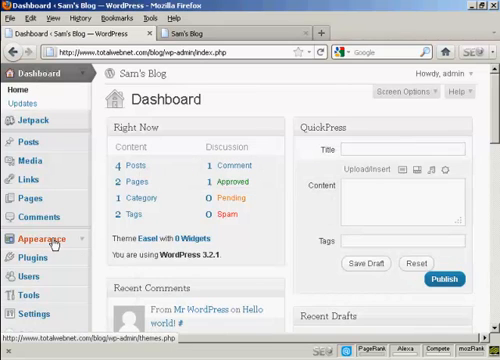
Go to Appearance > Widgets from the Dashboard menu.
{"action": "left_click", "coordinate": [42, 239]}
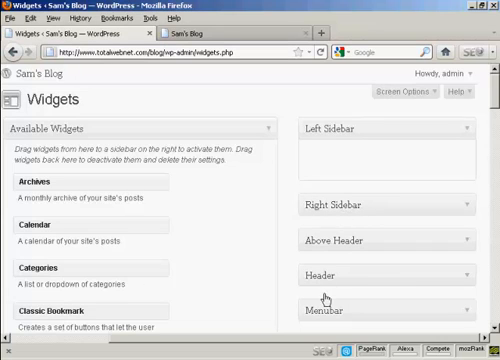
{"action": "scroll", "scroll_direction": "down", "scroll_amount": 3}
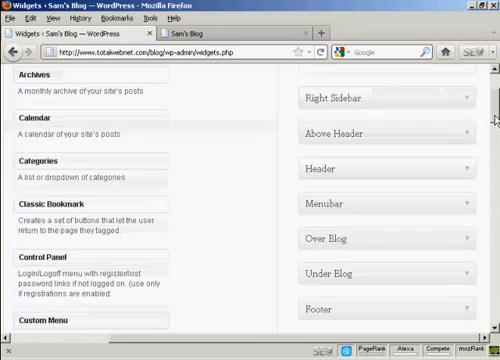
{"action": "scroll", "scroll_direction": "down", "scroll_amount": 3}
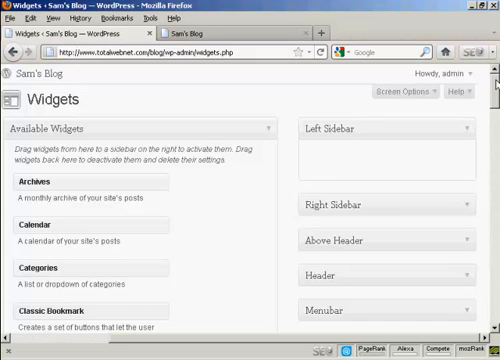
{"action": "mouse_move", "coordinate": [324, 154]}
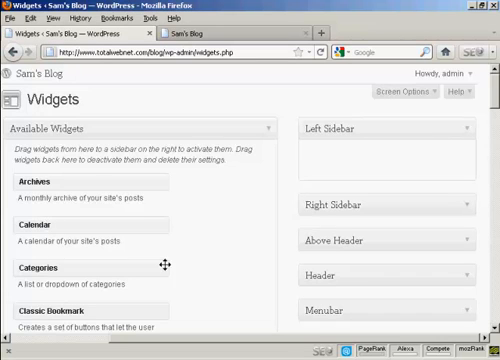
{"action": "scroll", "scroll_direction": "down", "scroll_amount": 3}
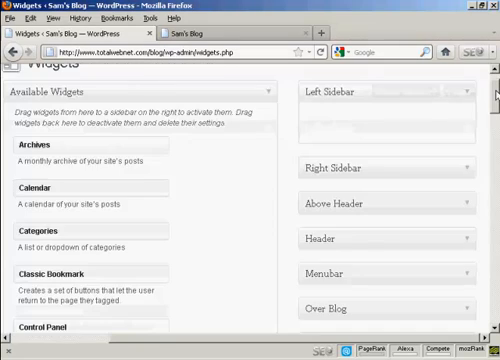
{"action": "scroll", "scroll_direction": "down", "scroll_amount": 3}
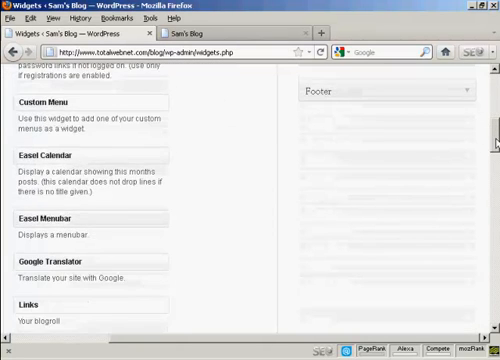
{"action": "scroll", "scroll_direction": "down", "scroll_amount": 3}
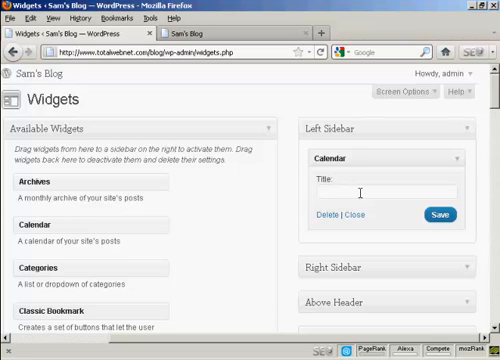
Title the left-sidebar Calendar widget 'Calendar' and save it.
{"action": "type", "text": "Cale"}
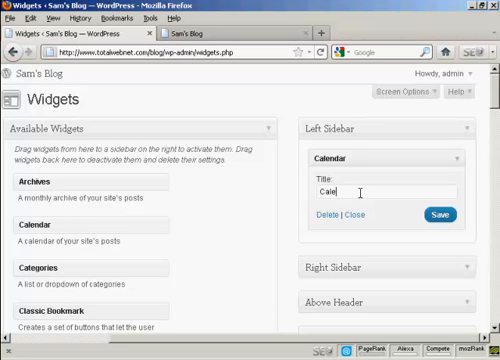
{"action": "type", "text": "ndar"}
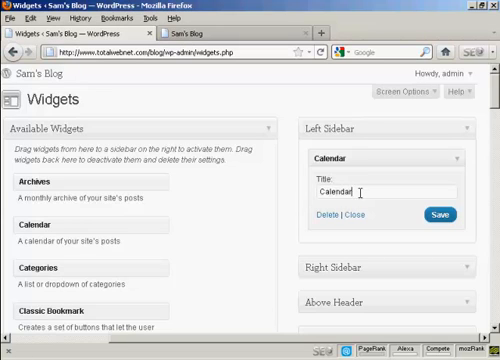
{"action": "left_click", "coordinate": [438, 214]}
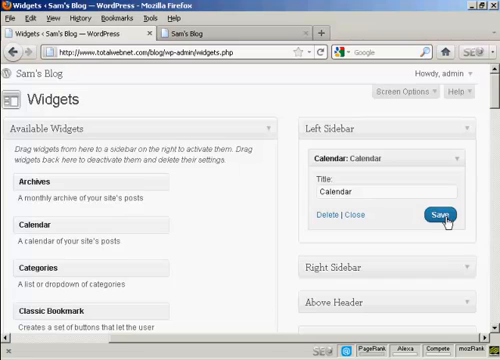
{"action": "mouse_move", "coordinate": [293, 84]}
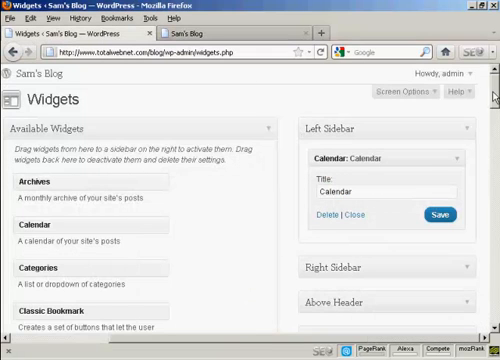
Title the Classic Bookmark widget below Calendar 'Bookmarks' and save it.
{"action": "scroll", "scroll_direction": "down", "scroll_amount": 3}
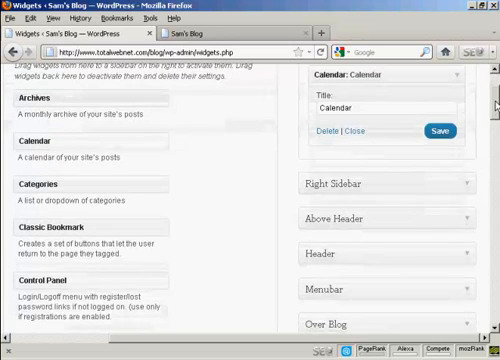
{"action": "scroll", "scroll_direction": "down", "scroll_amount": 3}
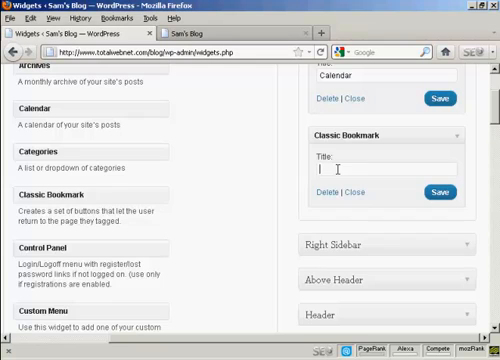
{"action": "type", "text": "B"}
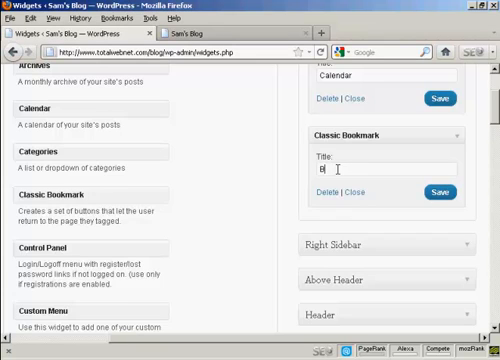
{"action": "type", "text": "ookmarks"}
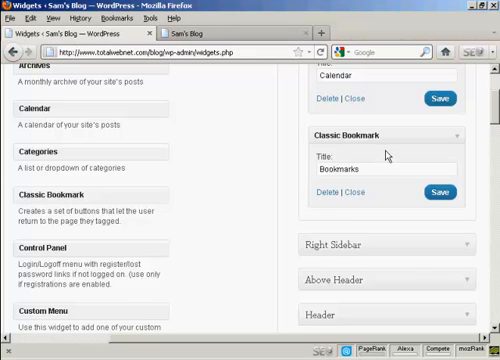
{"action": "left_click", "coordinate": [439, 192]}
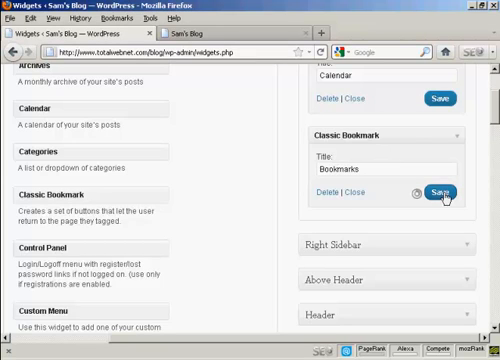
{"action": "left_click", "coordinate": [438, 192]}
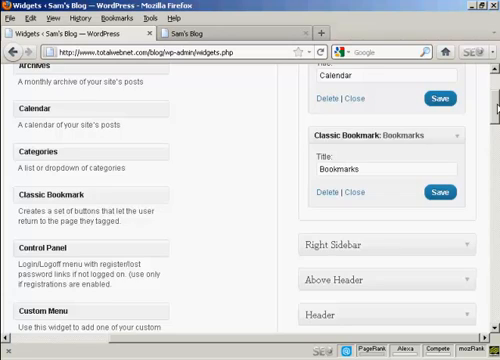
Drop Google Translator into the Left Sidebar between Calendar and Bookmarks.
{"action": "scroll", "scroll_direction": "down", "scroll_amount": 3}
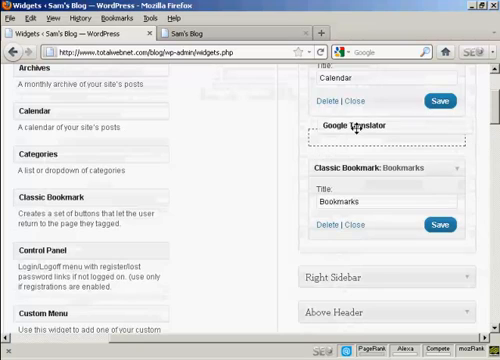
{"action": "left_click", "coordinate": [383, 126]}
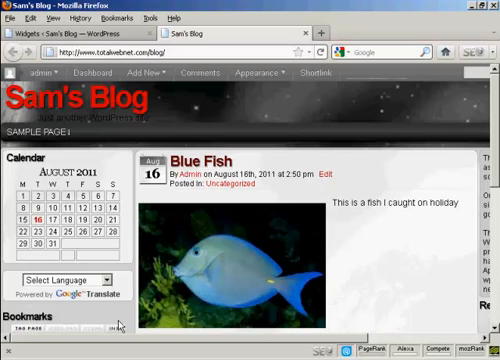
{"action": "mouse_move", "coordinate": [115, 322]}
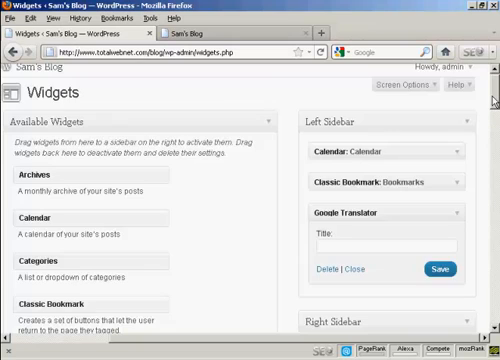
Scroll the reloaded blog to check that Bookmarks follows the Calendar in the left sidebar.
{"action": "scroll", "scroll_direction": "down", "scroll_amount": 3}
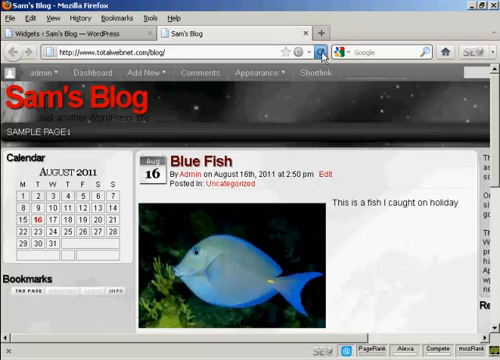
{"action": "scroll", "scroll_direction": "down", "scroll_amount": 3}
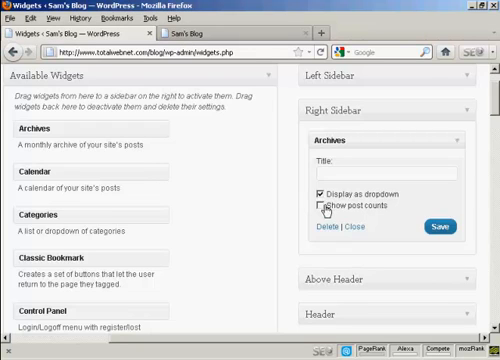
{"action": "mouse_move", "coordinate": [415, 228]}
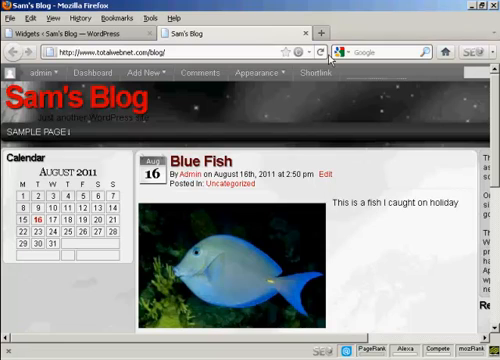
Reload Sam's Blog to display the latest sidebar widgets.
{"action": "left_click", "coordinate": [321, 51]}
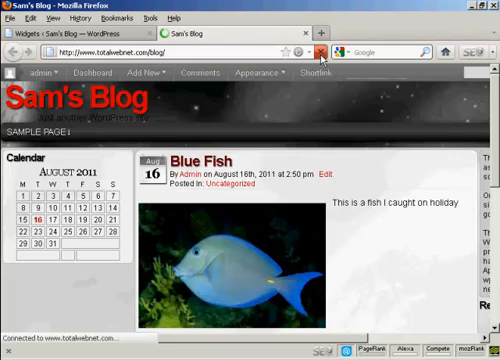